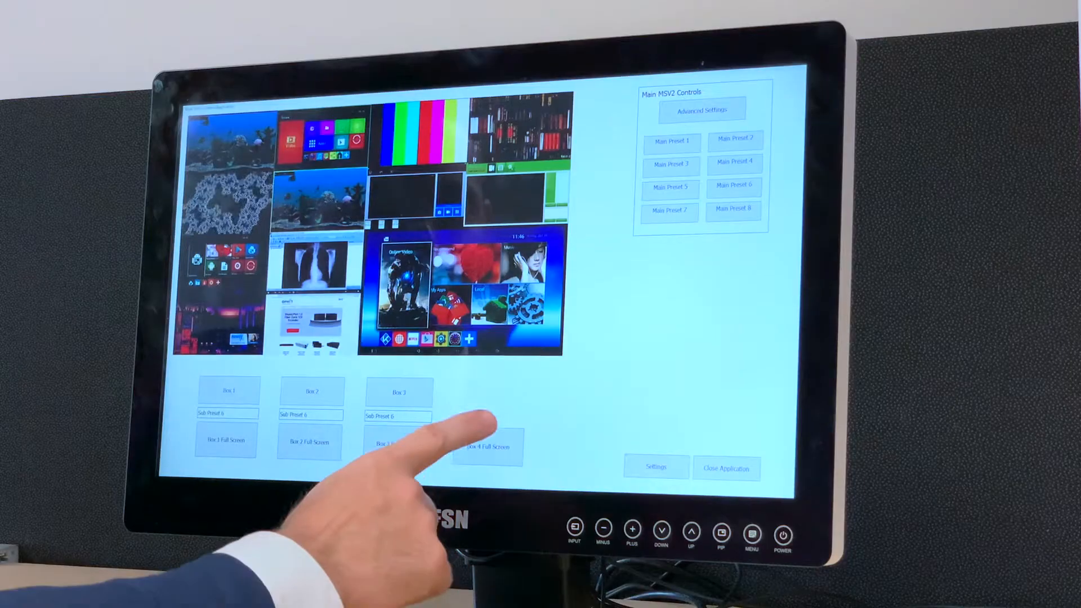
- Show one box's four sources full screen and bring up the Box 1 Controls panel
{"action": "left_click", "coordinate": [488, 446]}
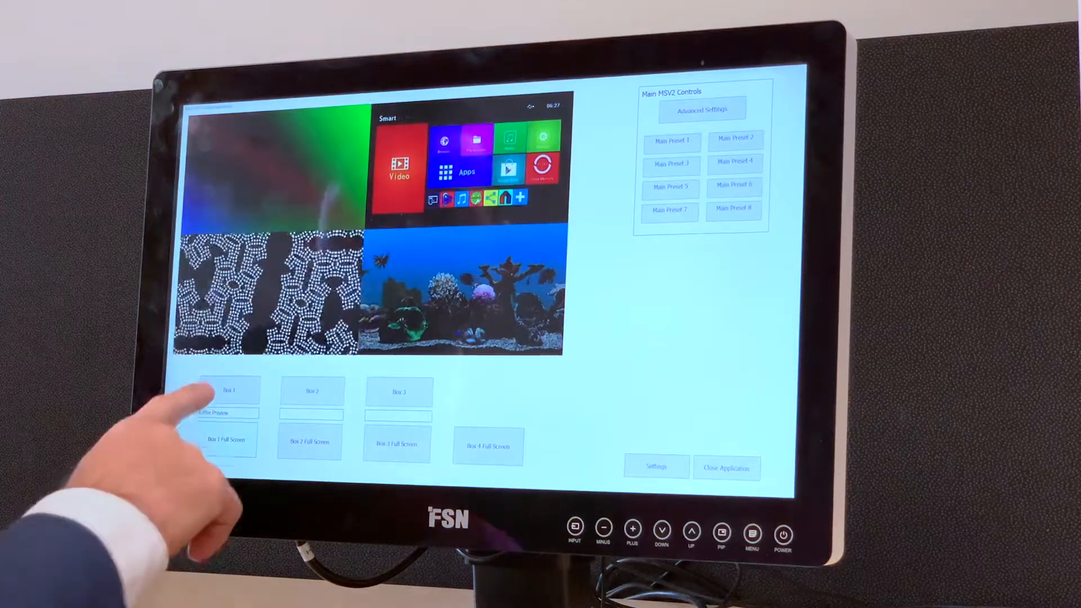
{"action": "left_click", "coordinate": [229, 390]}
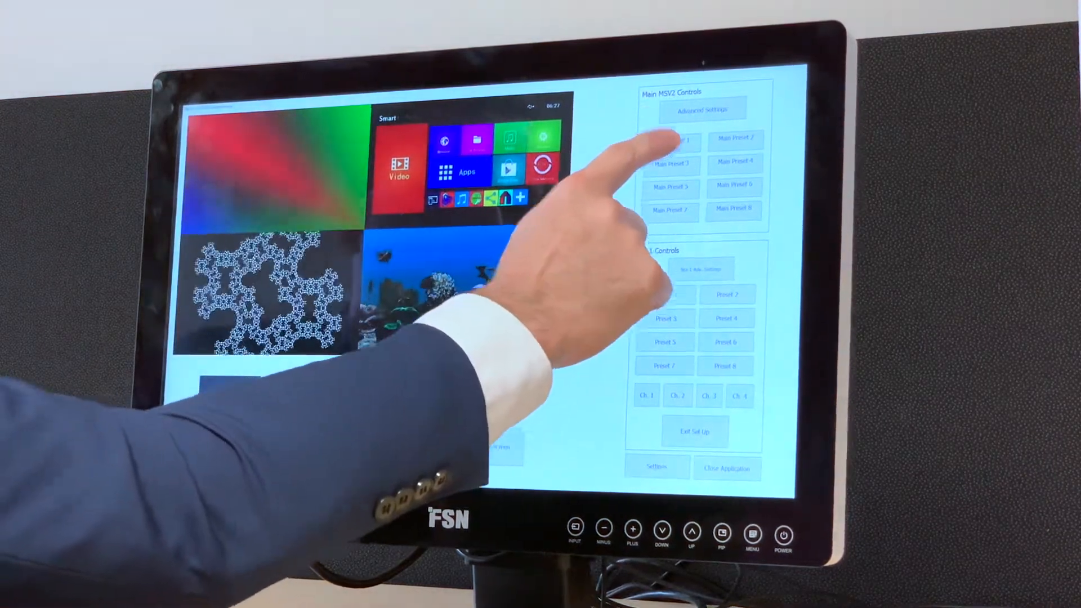
- Restore the sixteen-window layout with Main Preset 1 and open the preset names Settings dialog
{"action": "left_click", "coordinate": [671, 142]}
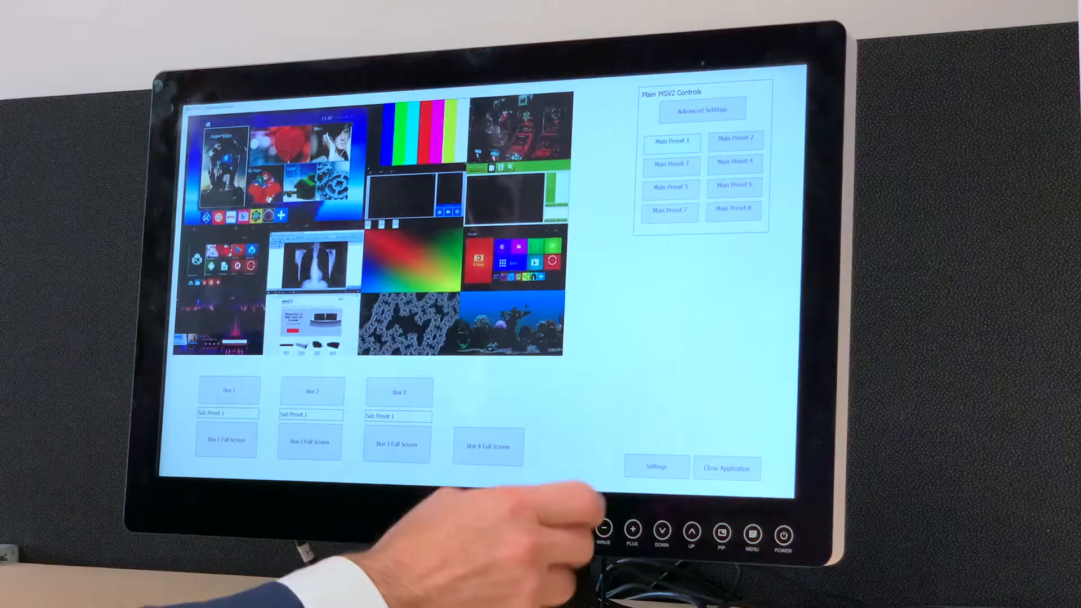
{"action": "left_click", "coordinate": [701, 111]}
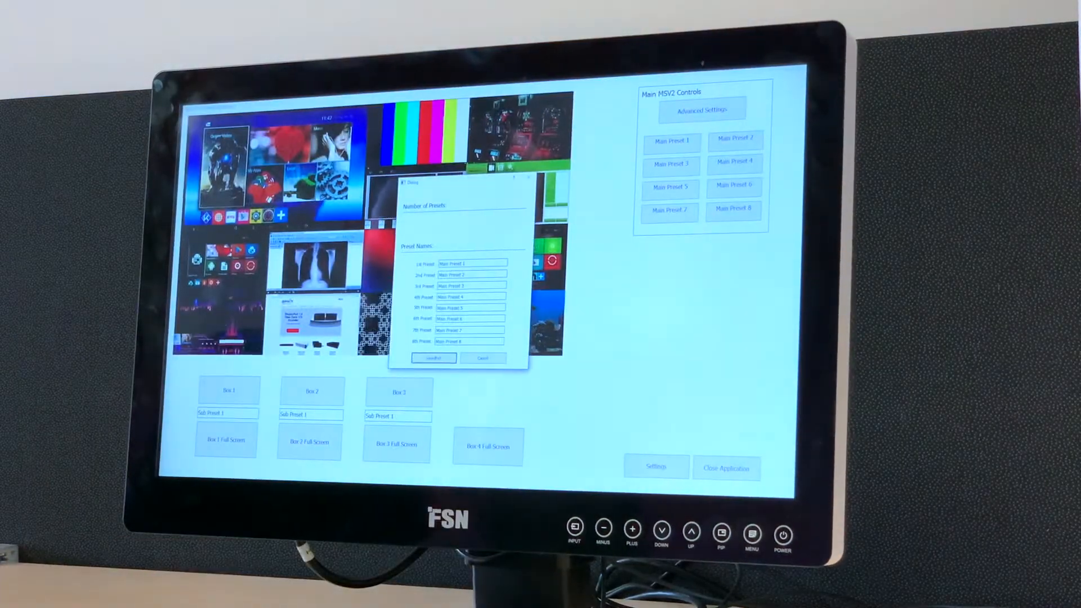